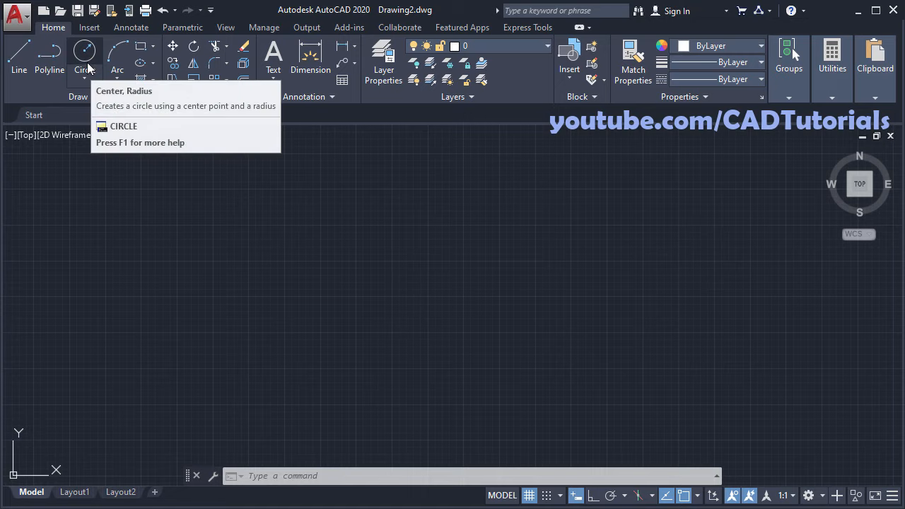
# Step: Draw a circle of radius 500 from a picked centre point
pyautogui.click(84, 56)
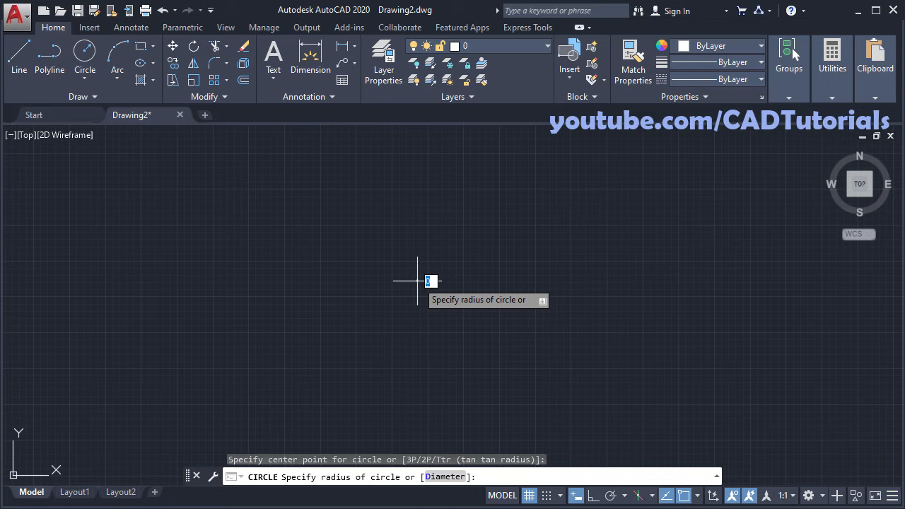
pyautogui.moveTo(467, 314)
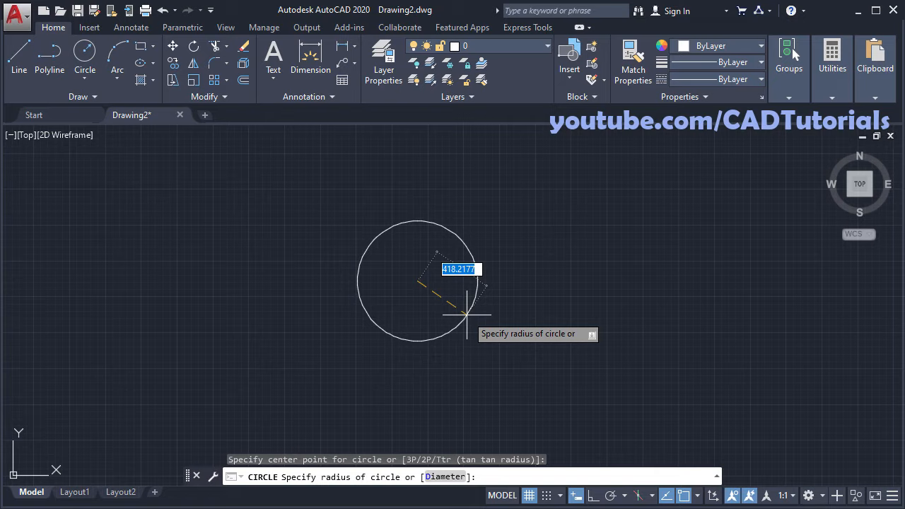
pyautogui.write('500')
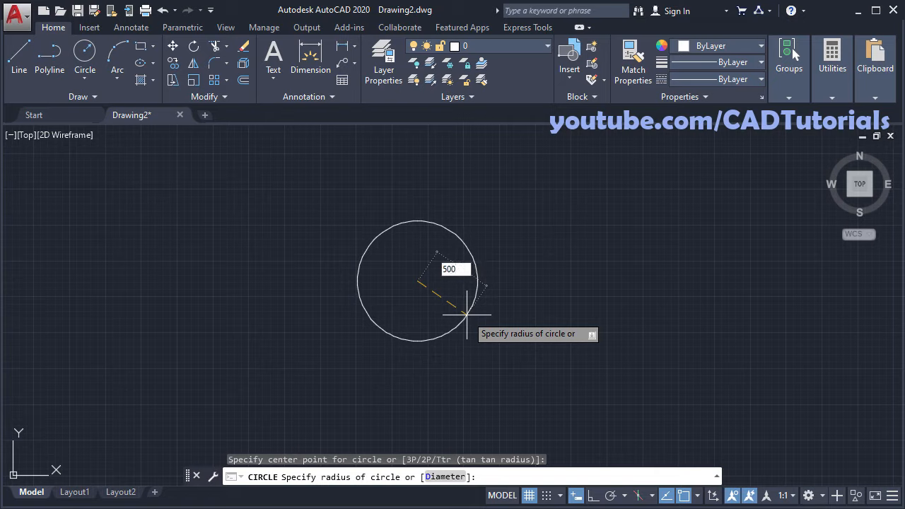
pyautogui.press('Enter')
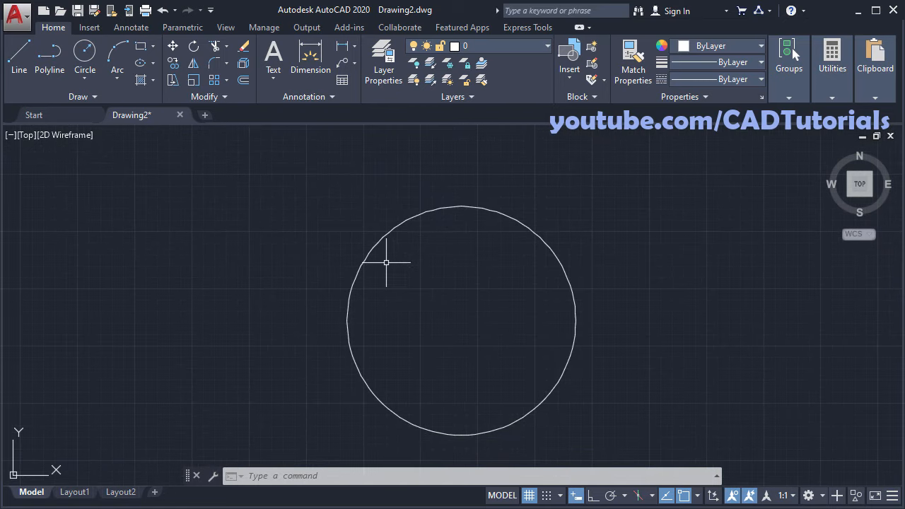
pyautogui.moveTo(378, 263)
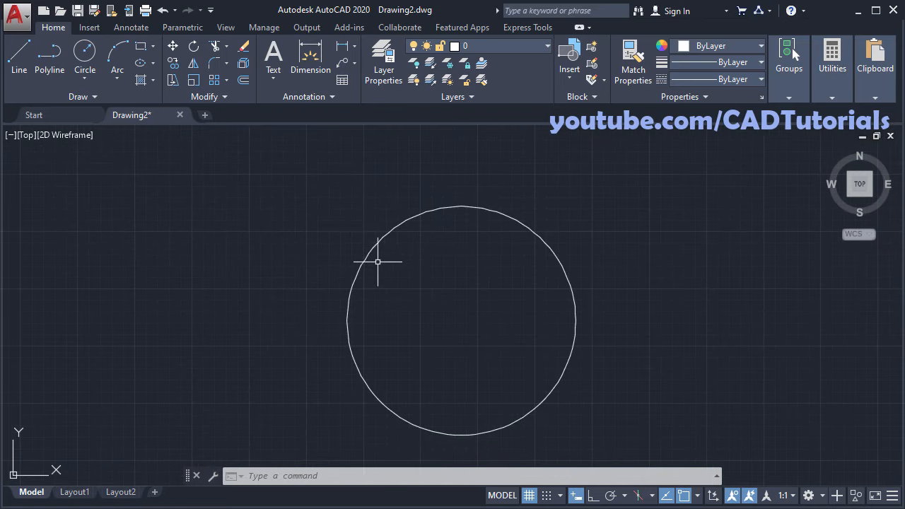
pyautogui.moveTo(336, 231)
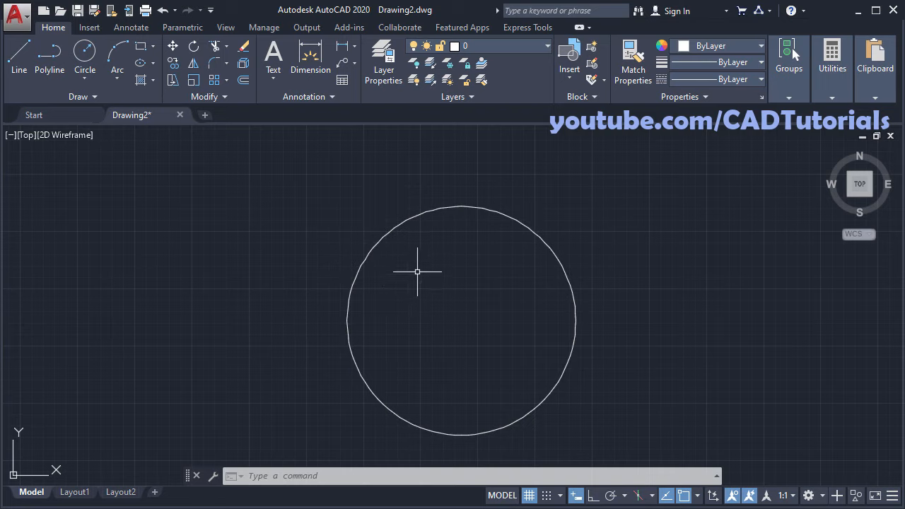
pyautogui.moveTo(477, 313)
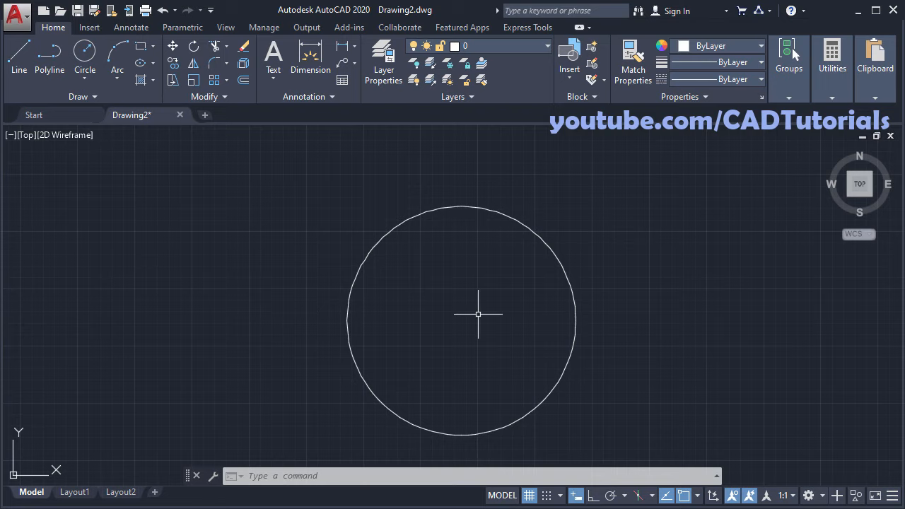
pyautogui.moveTo(466, 319)
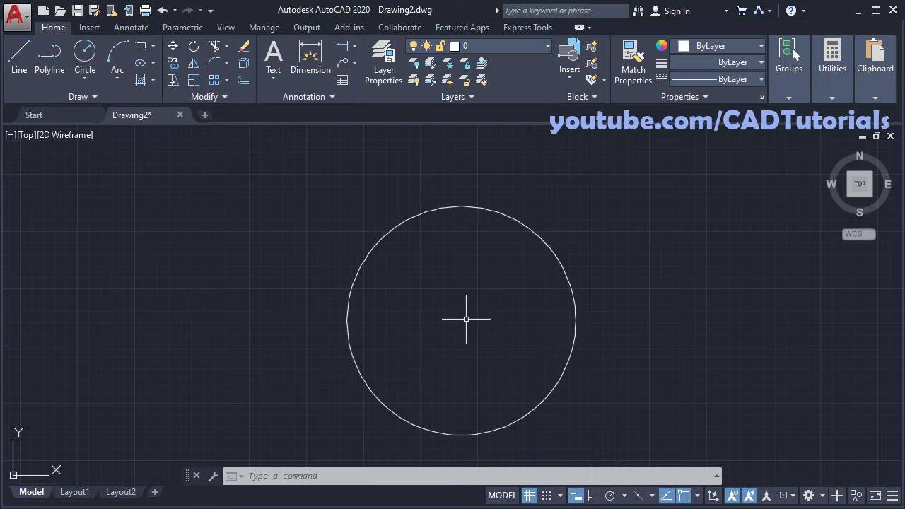
pyautogui.moveTo(306, 181)
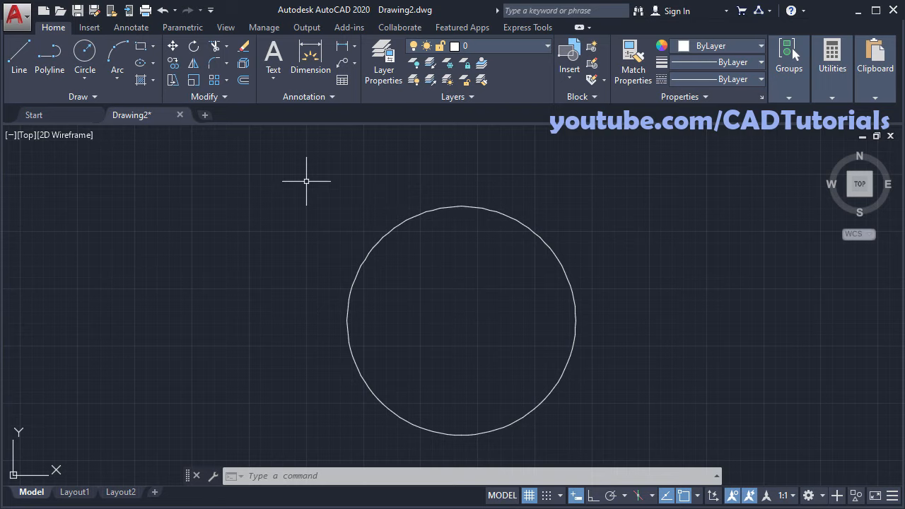
# Step: Draw a 700-long line from the circle centre at a 135° angle
pyautogui.click(18, 56)
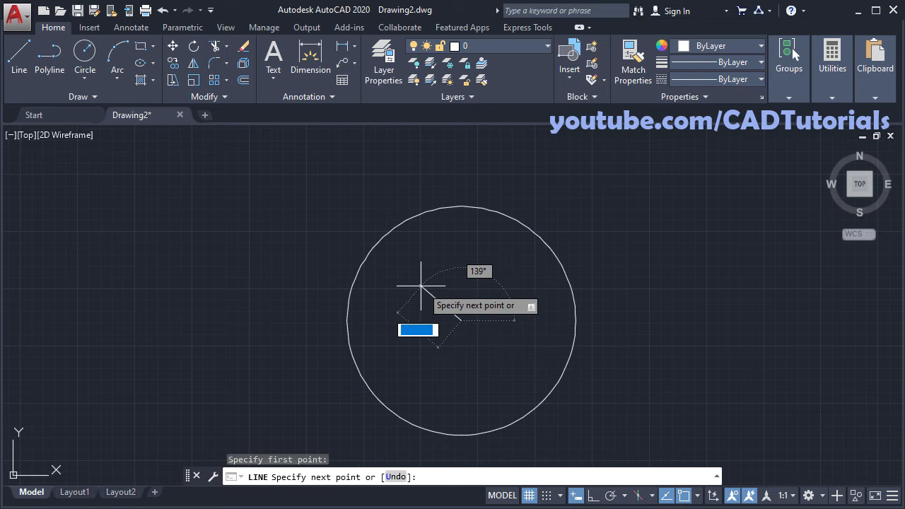
pyautogui.moveTo(342, 212)
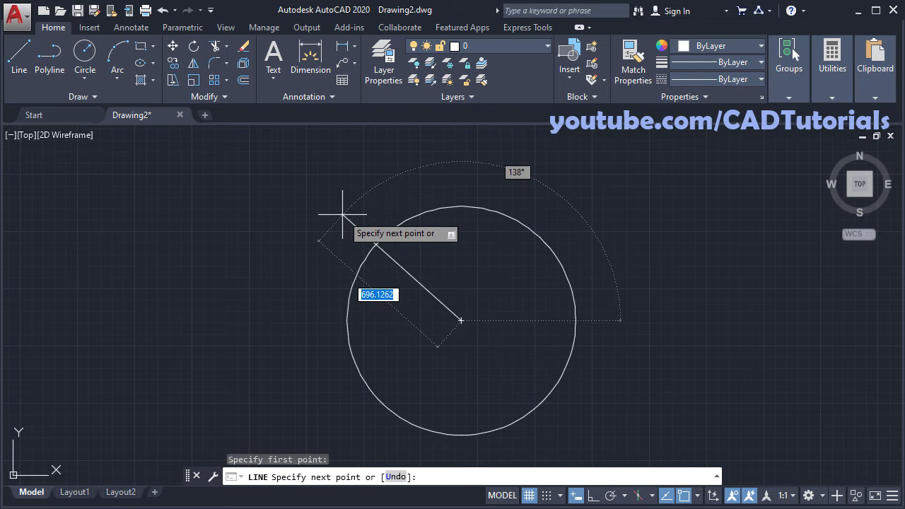
pyautogui.moveTo(343, 215)
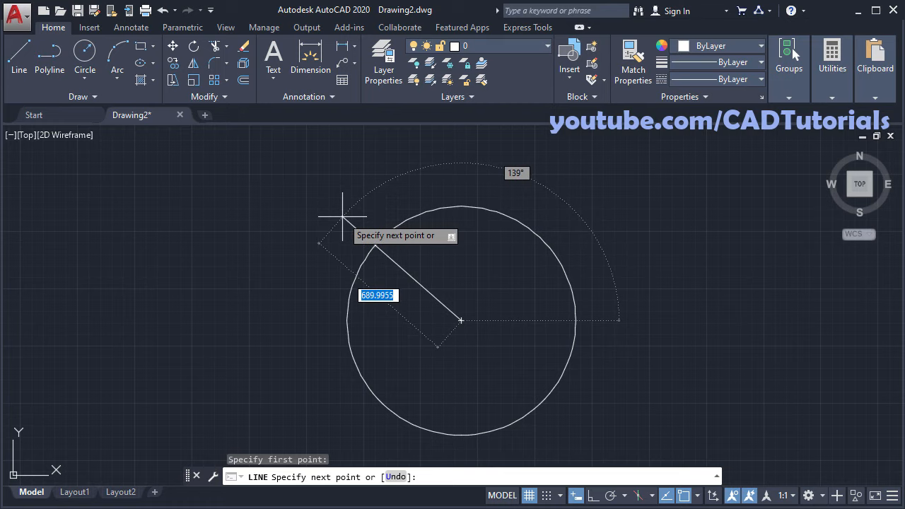
pyautogui.press('Tab')
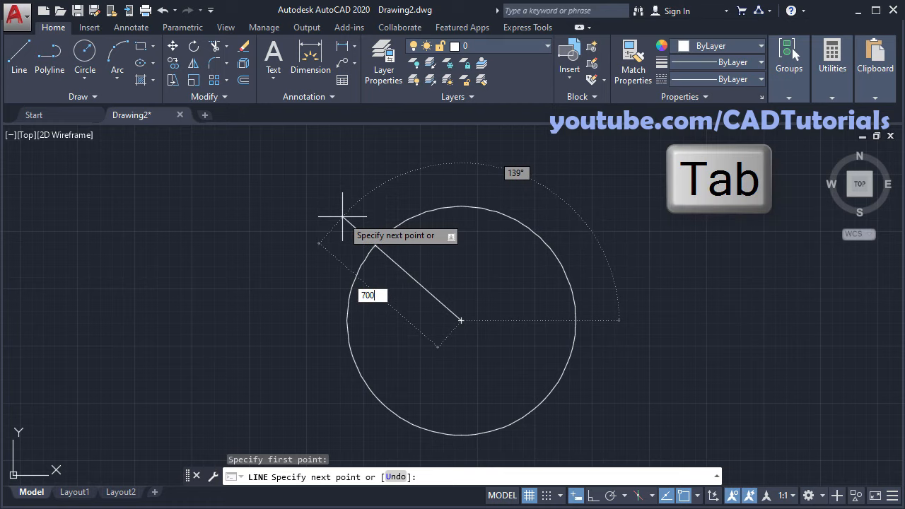
pyautogui.press('Tab')
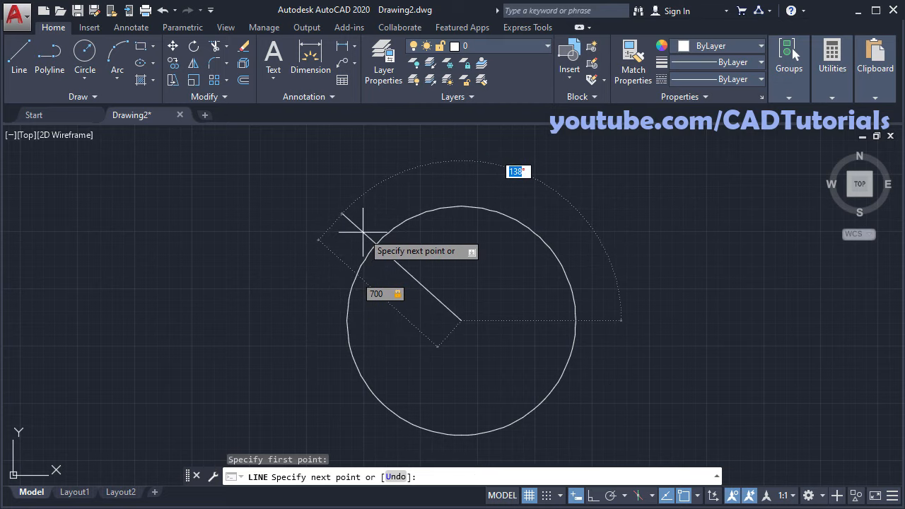
pyautogui.write('1')
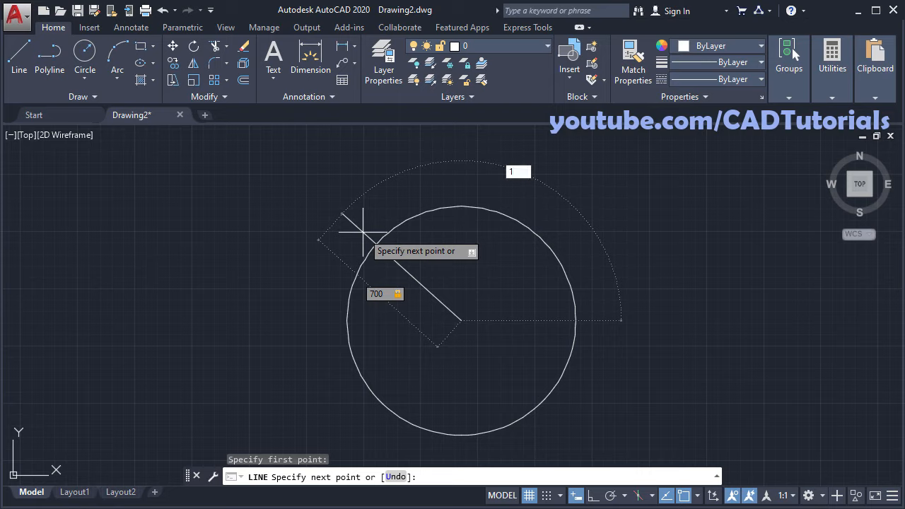
pyautogui.write('135')
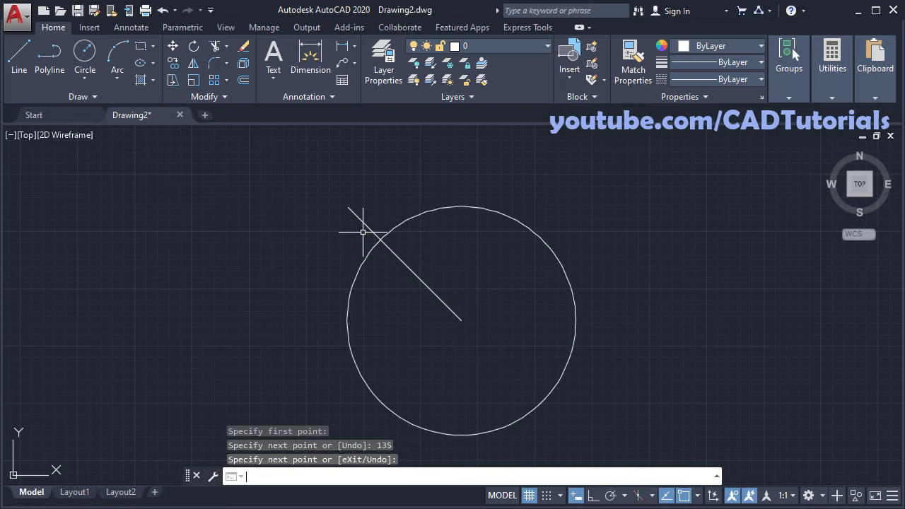
pyautogui.moveTo(260, 144)
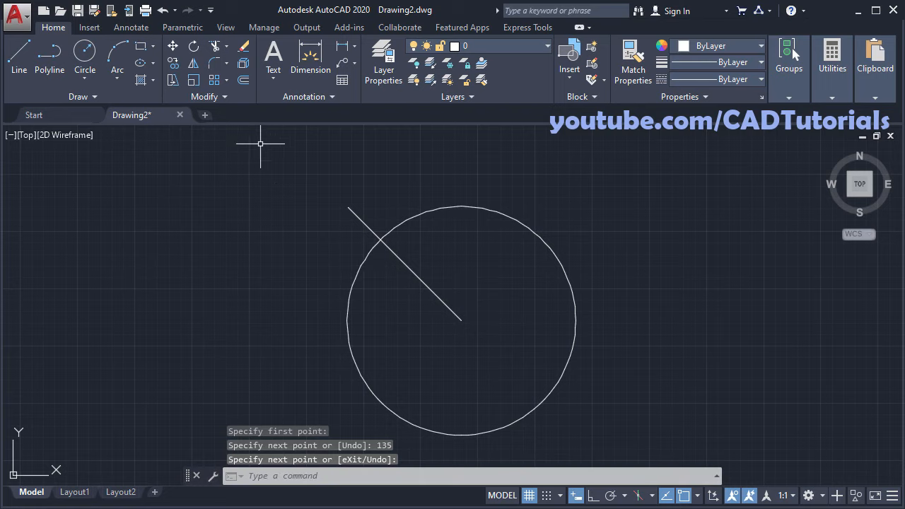
# Step: Break the circle at the line intersection and trim the leftover pieces
pyautogui.click(209, 96)
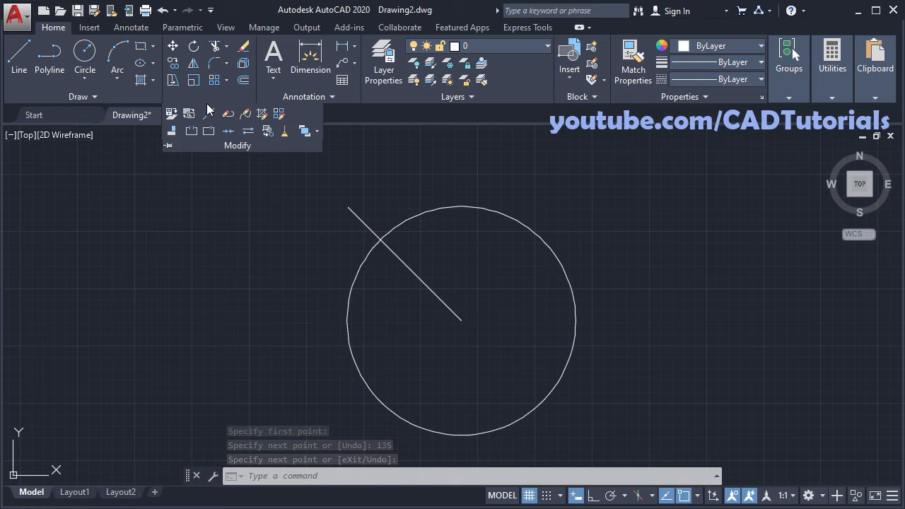
pyautogui.click(192, 130)
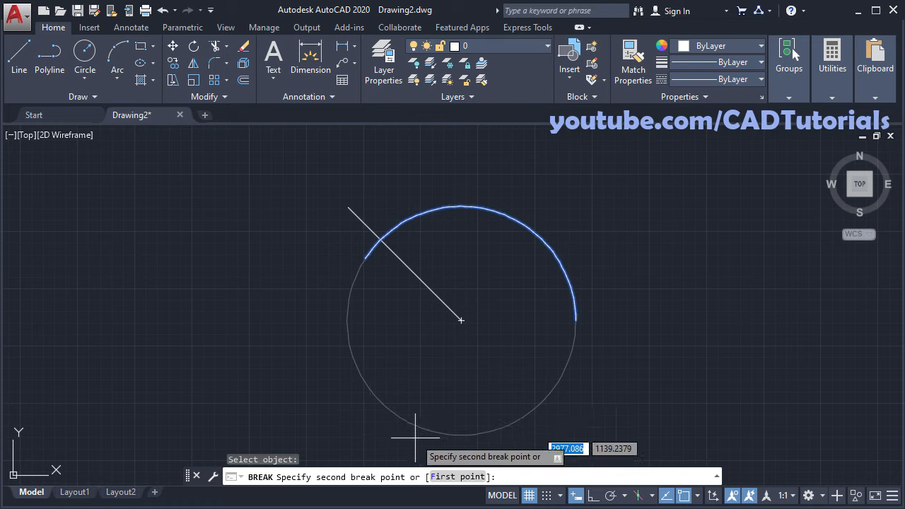
pyautogui.moveTo(532, 233)
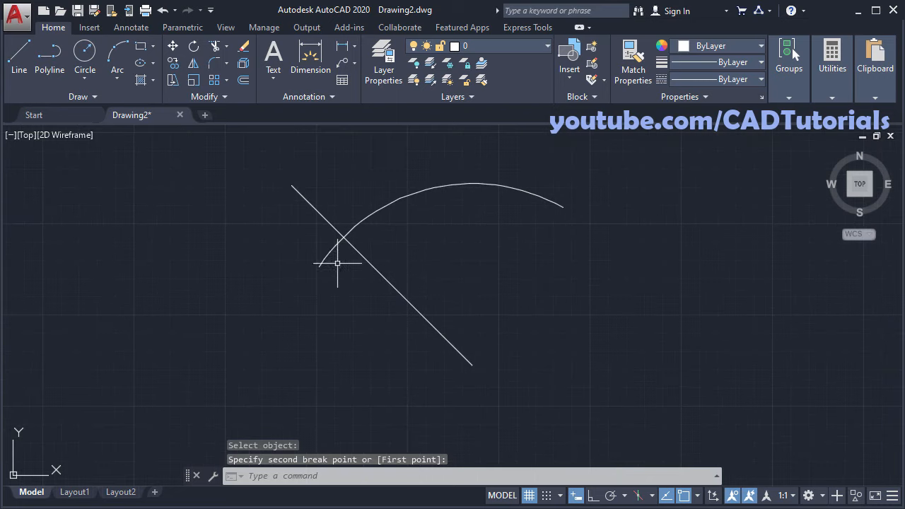
pyautogui.write('TR')
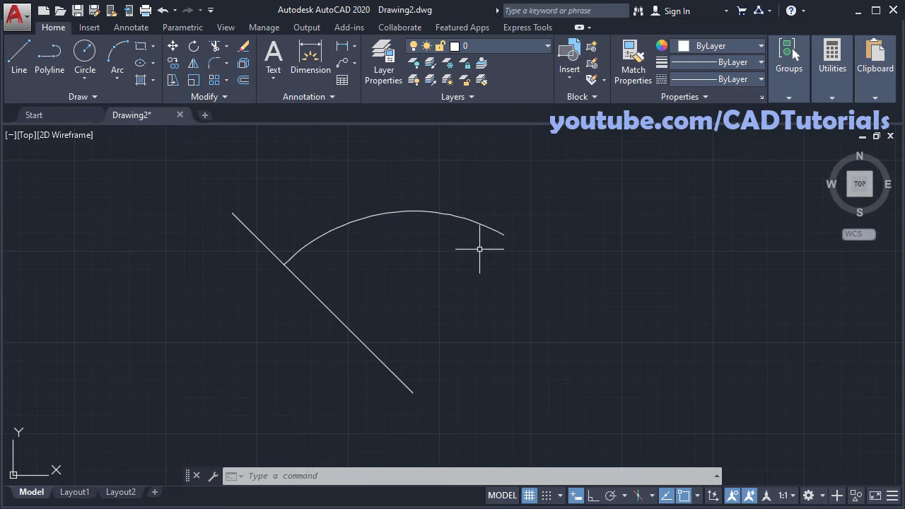
# Step: Start Lengthen with the Total option set to 500
pyautogui.click(209, 96)
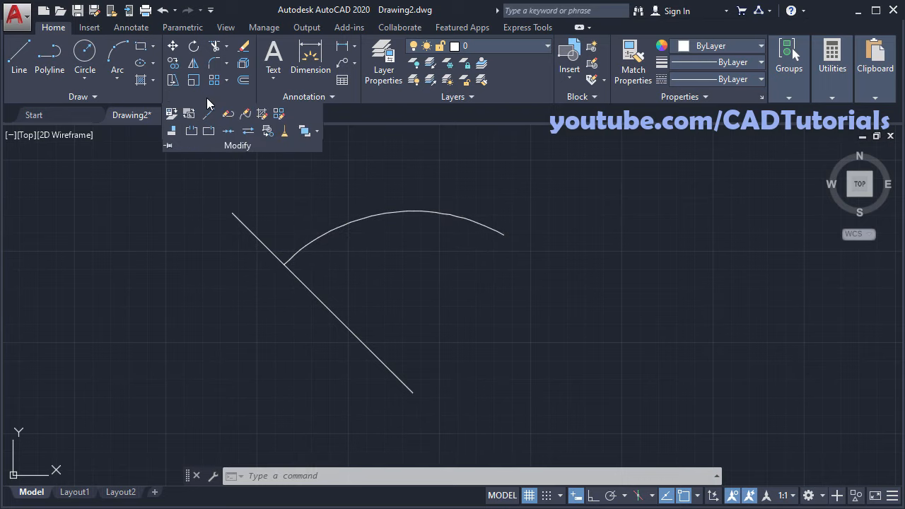
pyautogui.moveTo(210, 113)
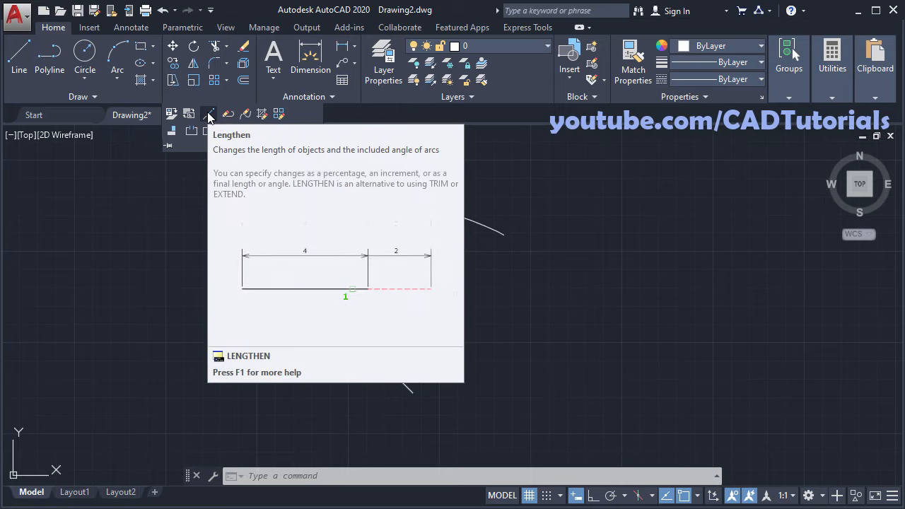
pyautogui.click(208, 114)
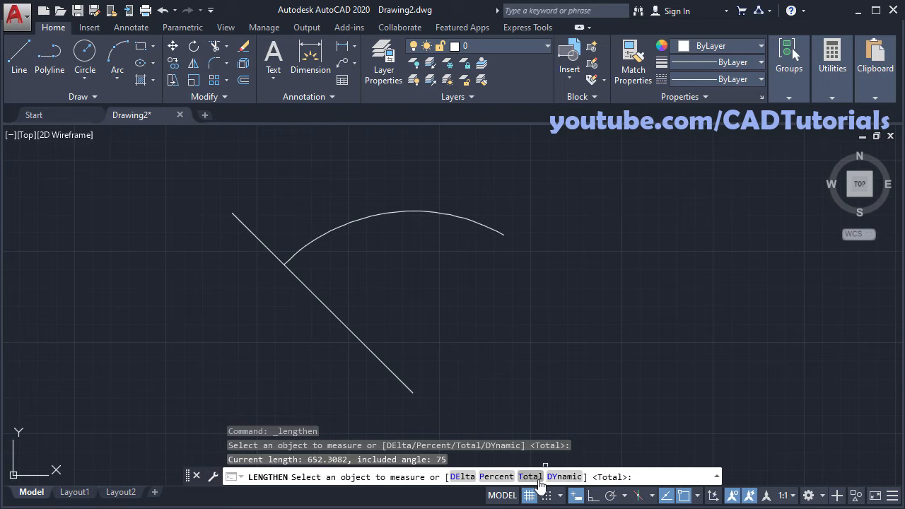
pyautogui.write('T')
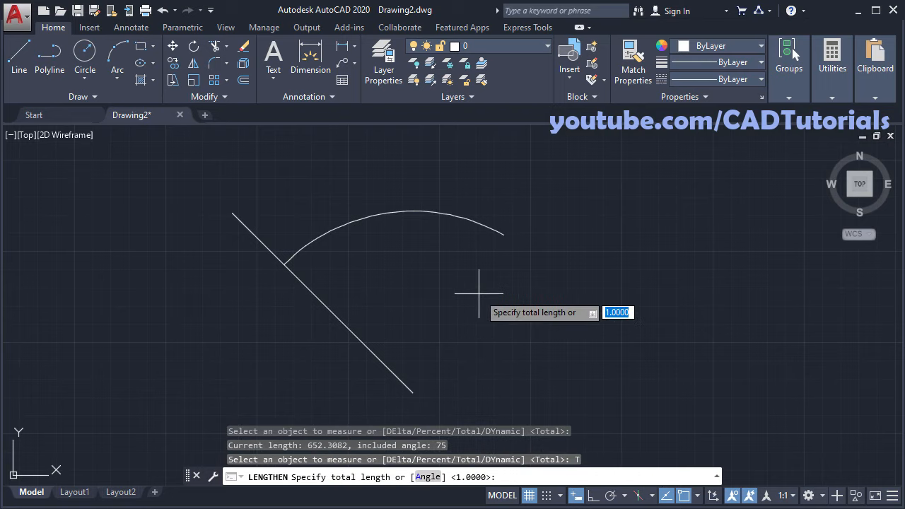
pyautogui.write('500')
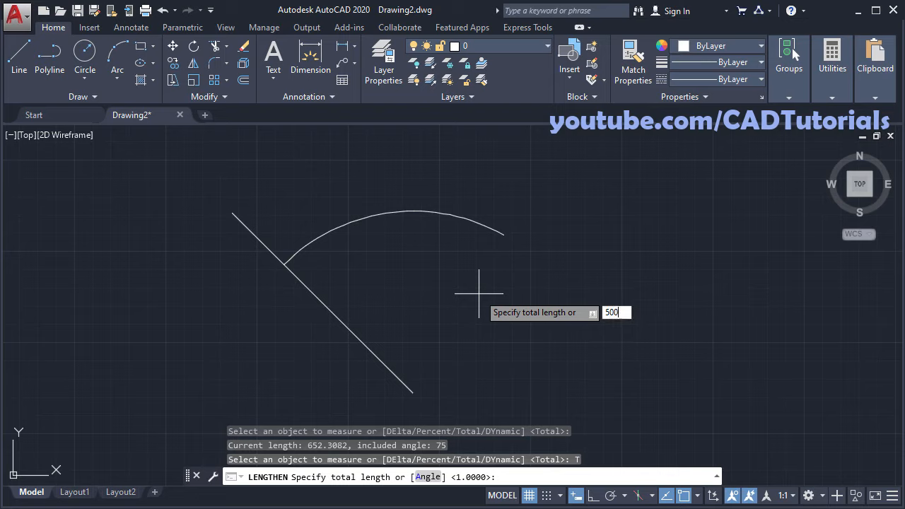
pyautogui.press('enter')
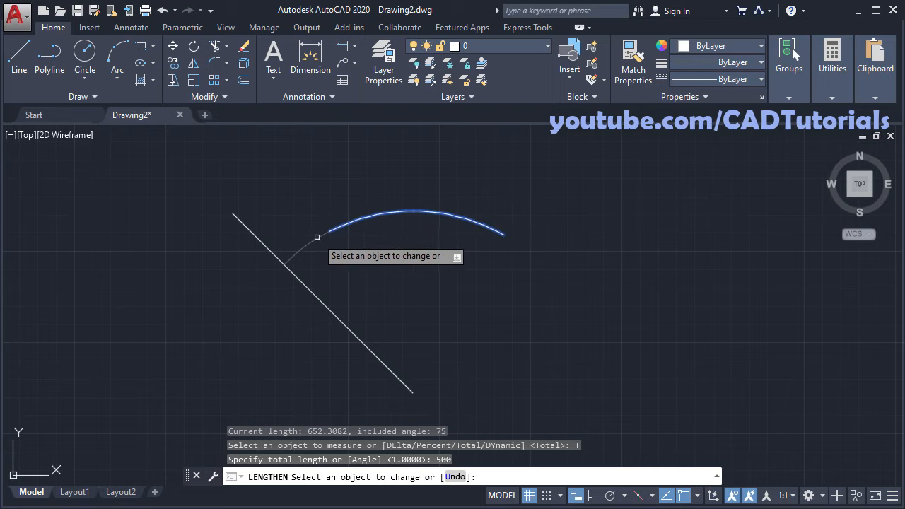
pyautogui.moveTo(329, 232)
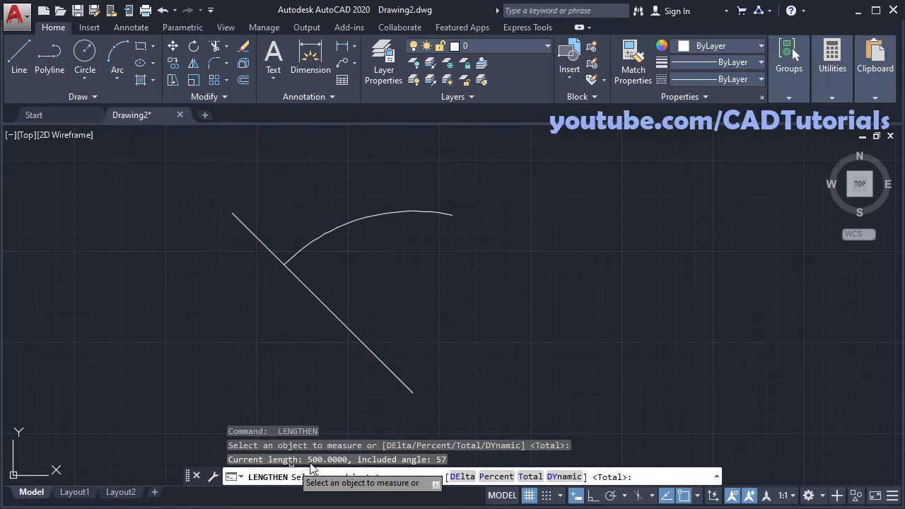
pyautogui.moveTo(474, 315)
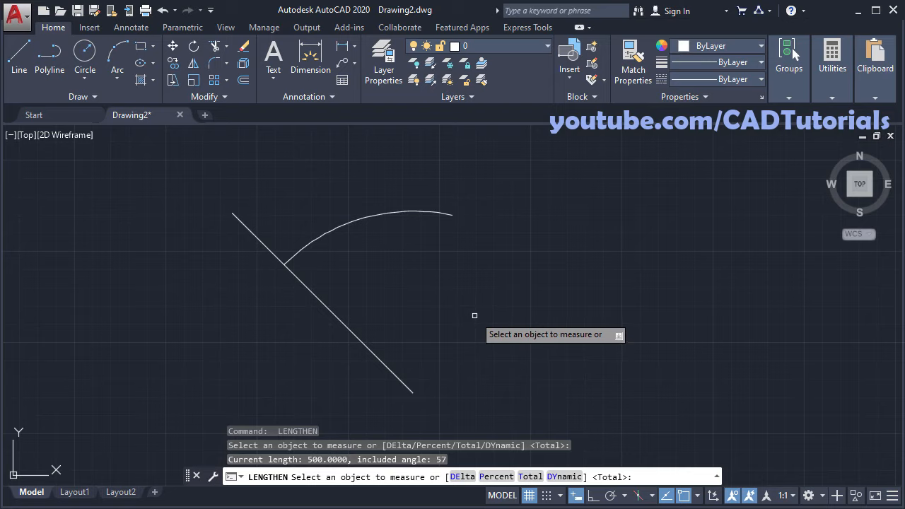
# Step: End Lengthen, leaving the arc at 500 total length (57° included angle)
pyautogui.press('Escape')
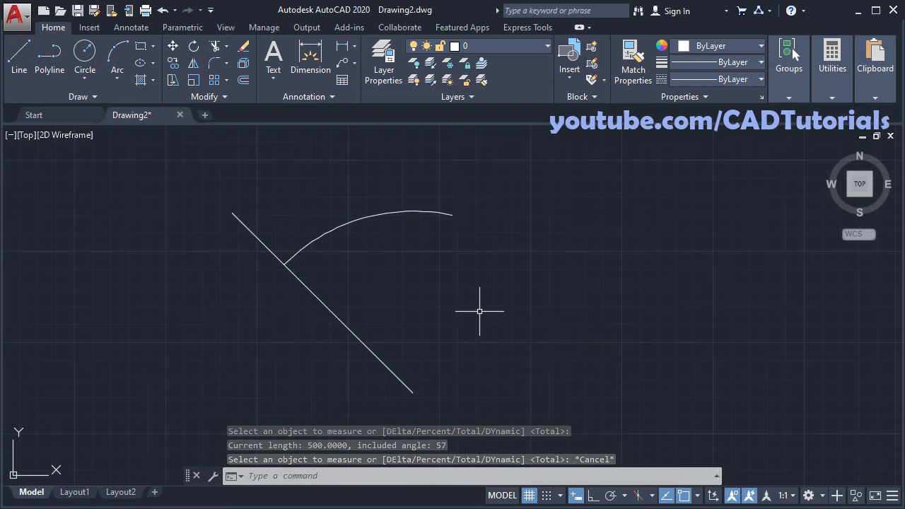